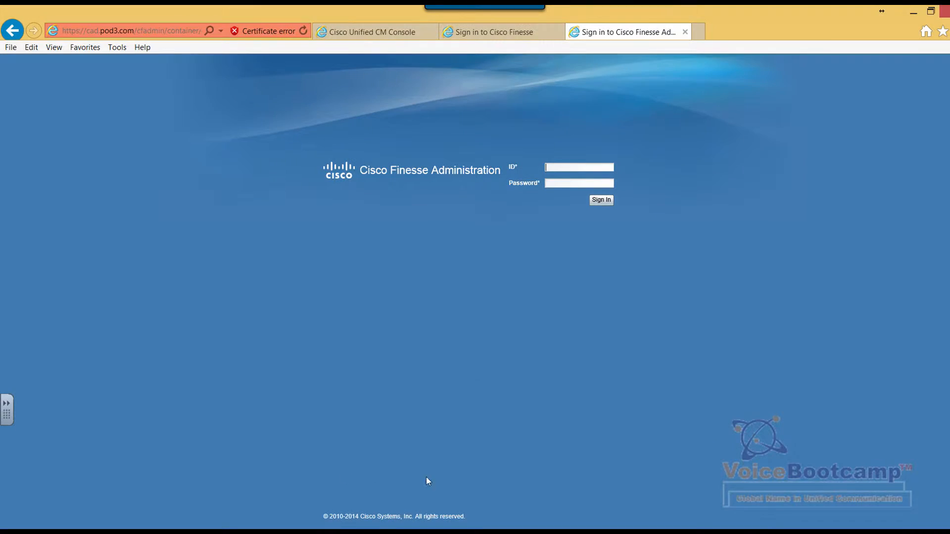
# Sign in to Finesse Administration with the administrator ID and password.
pyautogui.write('administrator')
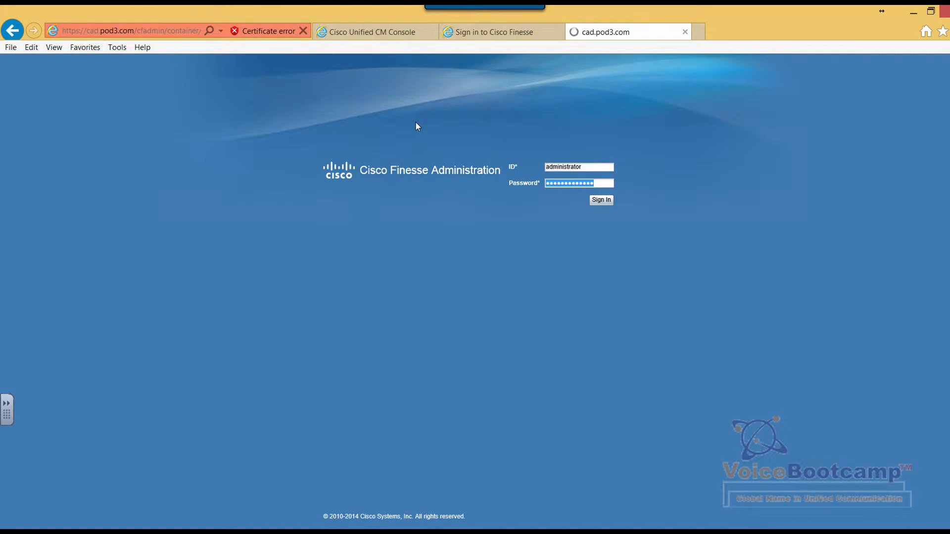
pyautogui.click(599, 200)
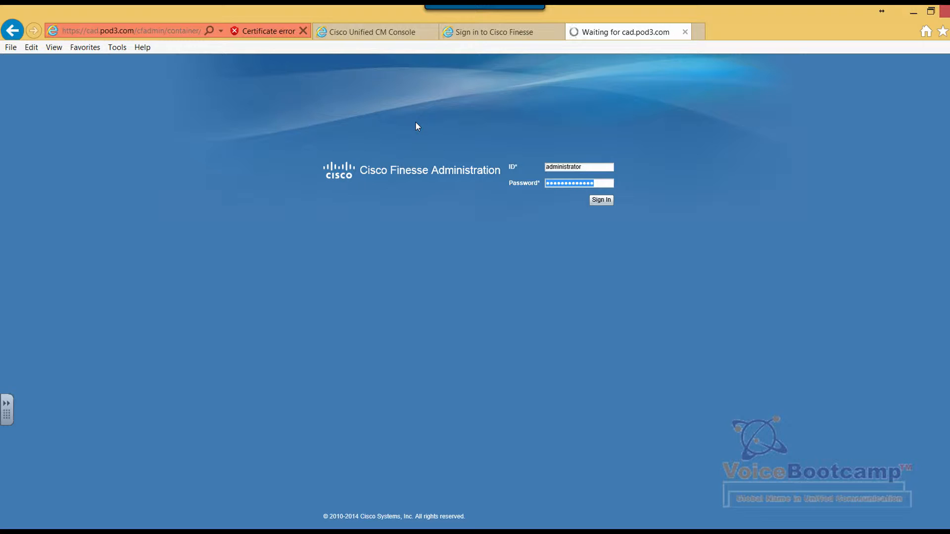
pyautogui.click(600, 200)
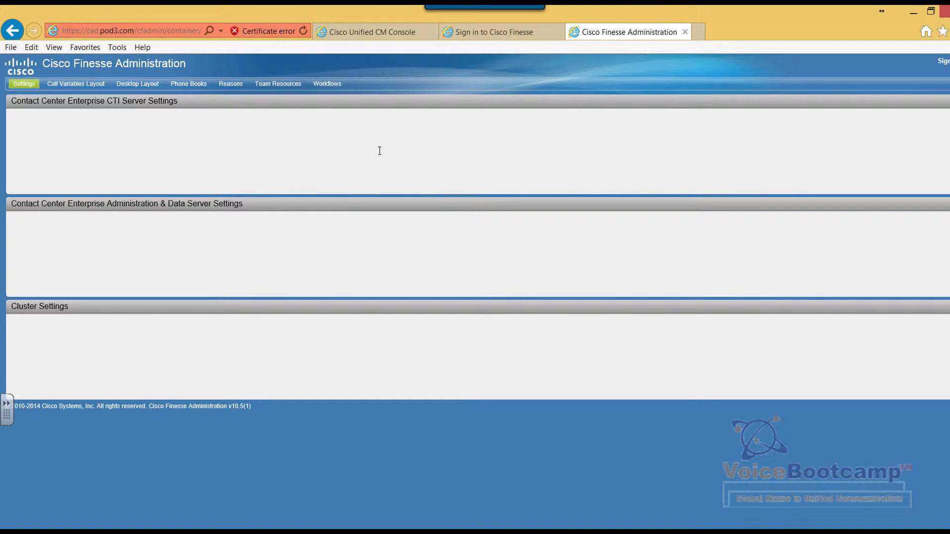
pyautogui.moveTo(230, 83)
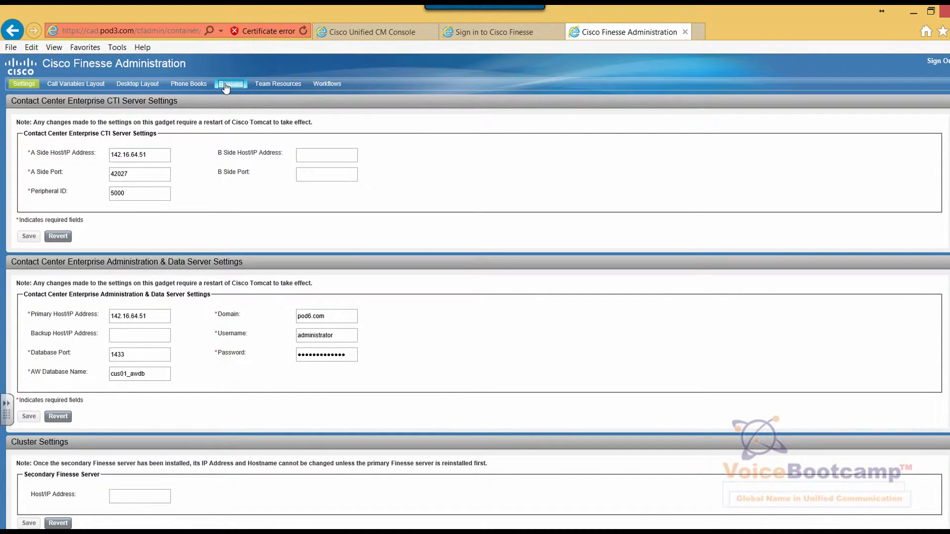
# Go to the Reasons page showing the Not Ready, Sign Out and Wrap-Up codes.
pyautogui.click(230, 84)
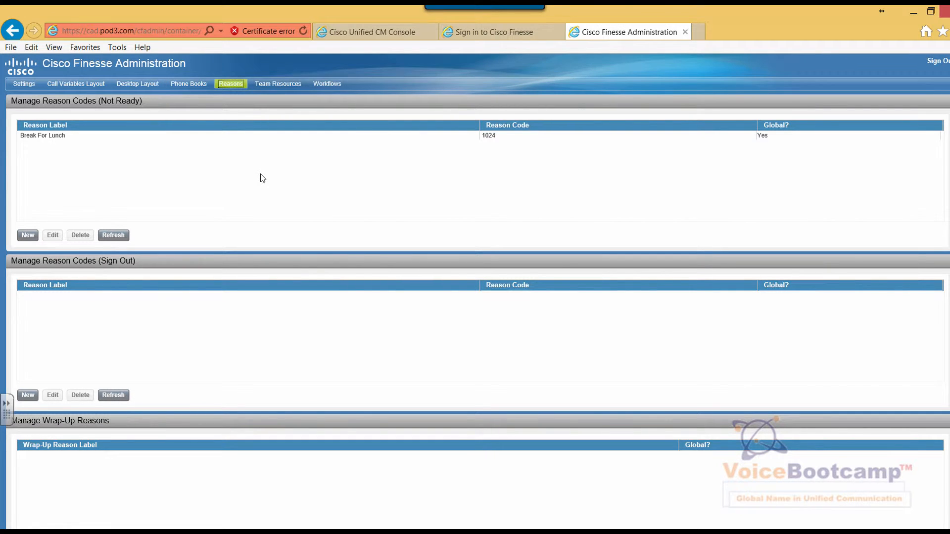
pyautogui.moveTo(60, 215)
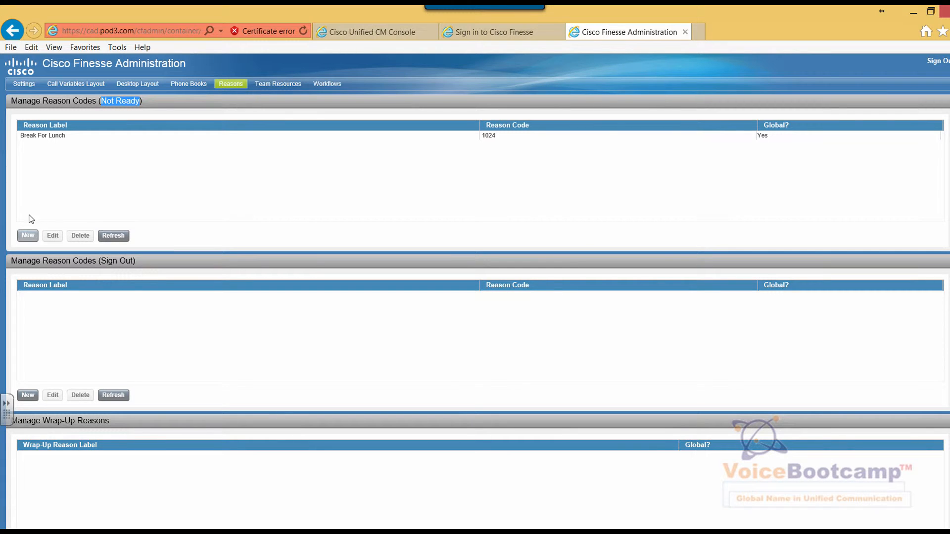
# Add the Not Ready reason code 'Smoke Break' with code 1025.
pyautogui.click(27, 236)
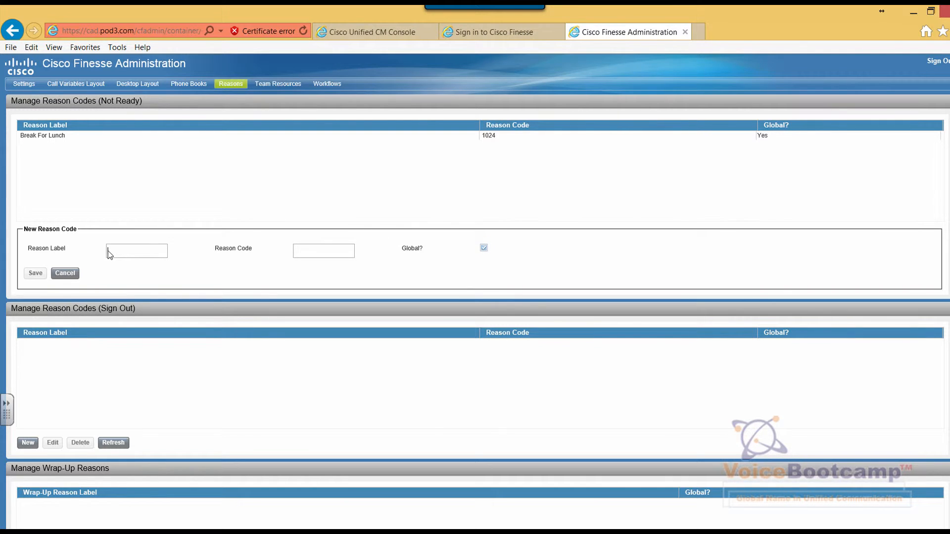
pyautogui.write('Smoke Break')
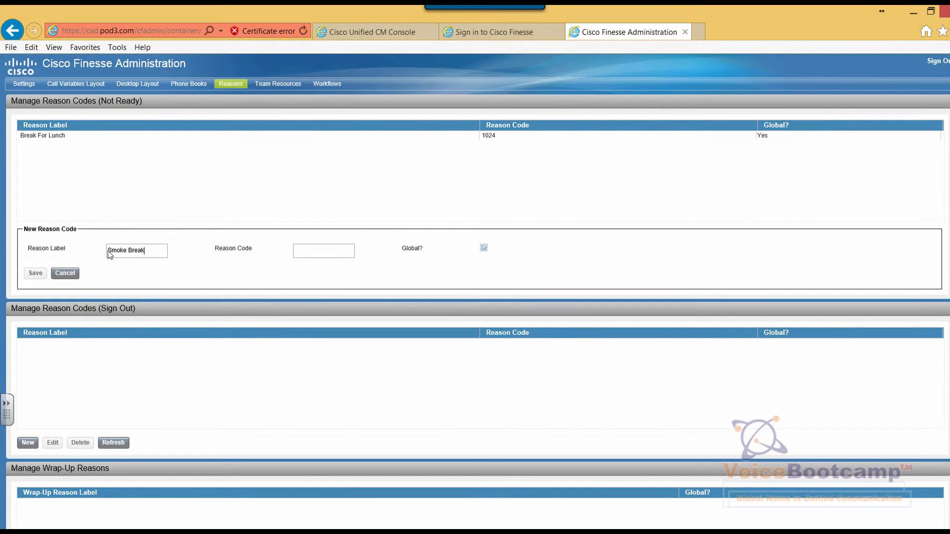
pyautogui.moveTo(208, 264)
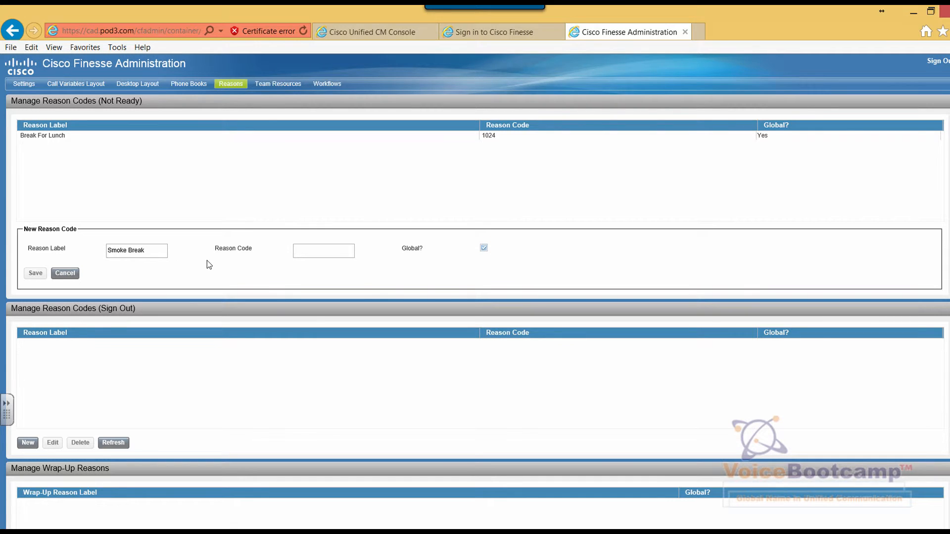
pyautogui.write('1025')
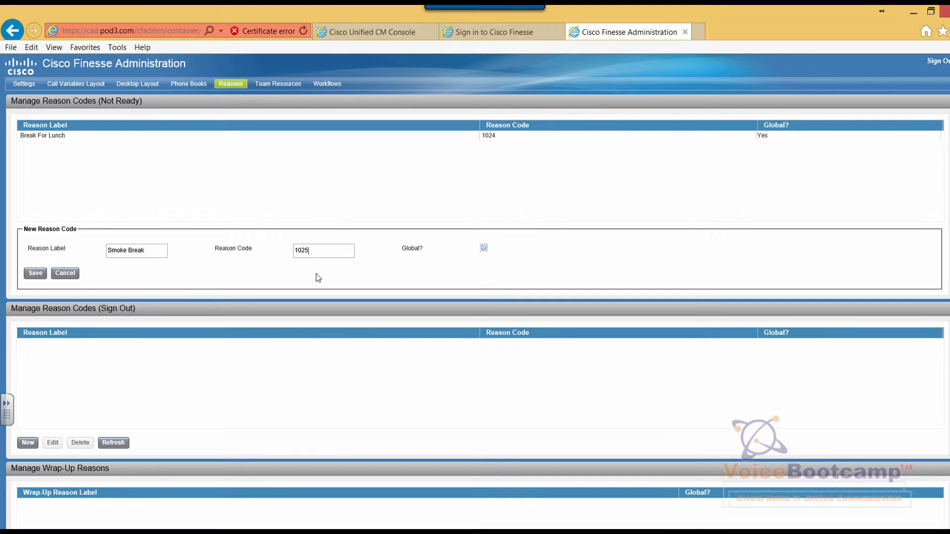
pyautogui.moveTo(97, 286)
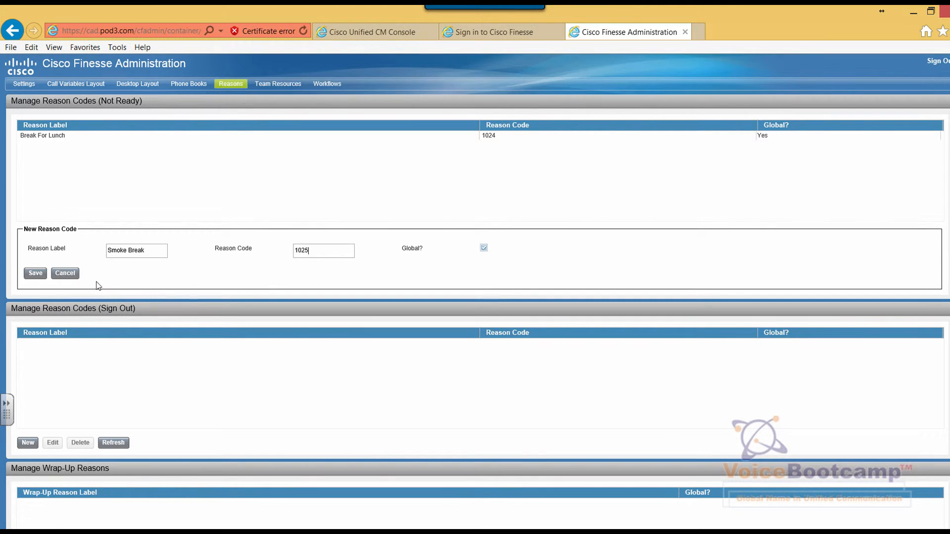
pyautogui.click(35, 273)
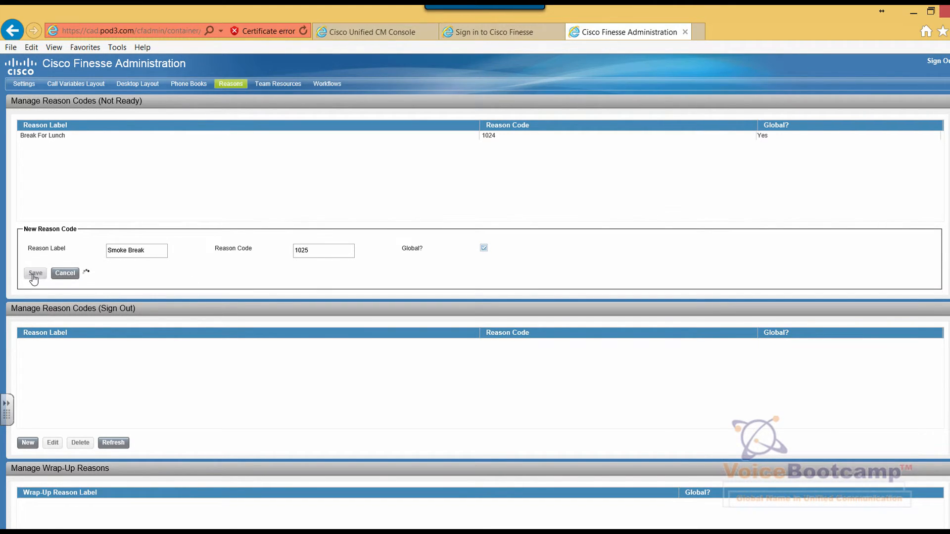
# Add the Not Ready reason code 'Washroom Break' with code 1026.
pyautogui.click(35, 273)
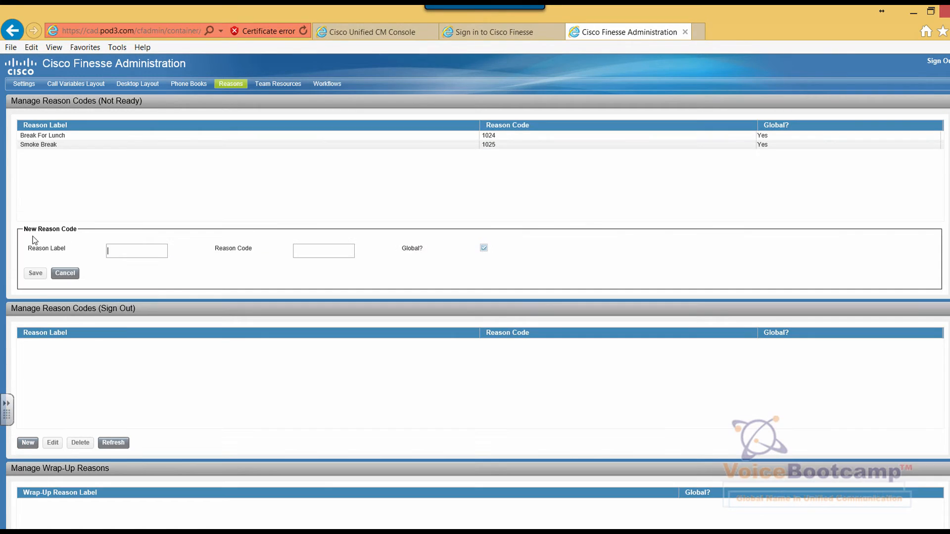
pyautogui.write('Washroom Break')
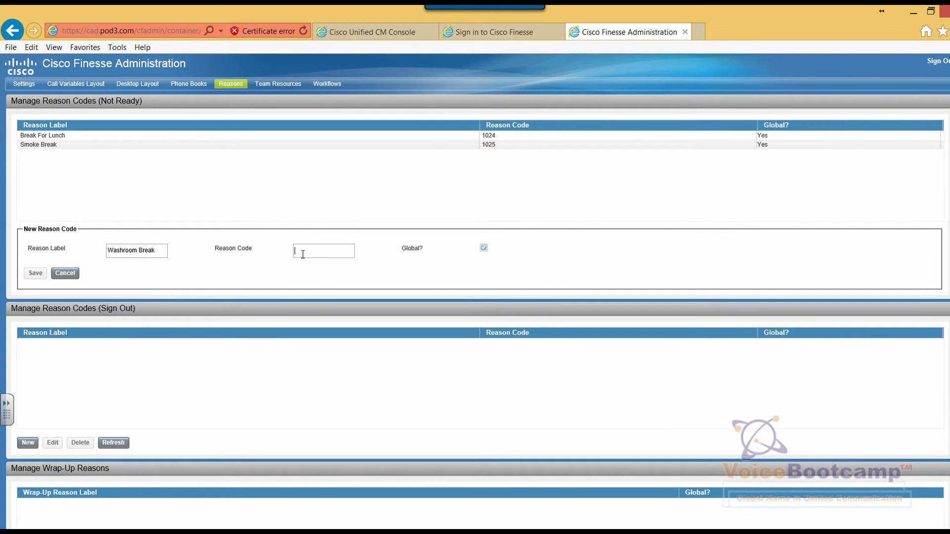
pyautogui.write('1026')
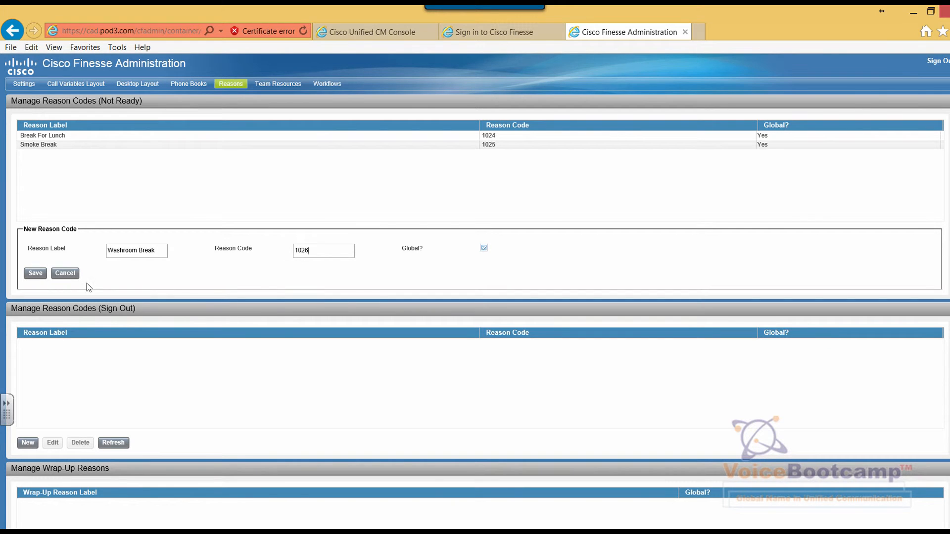
pyautogui.click(34, 273)
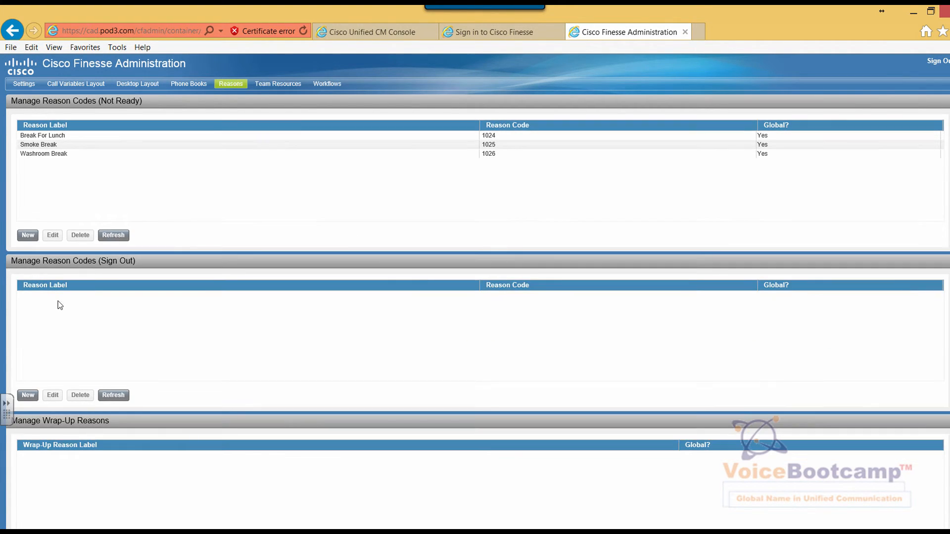
# Add the Sign Out reason code 'End of Shift' with code 1028.
pyautogui.click(28, 394)
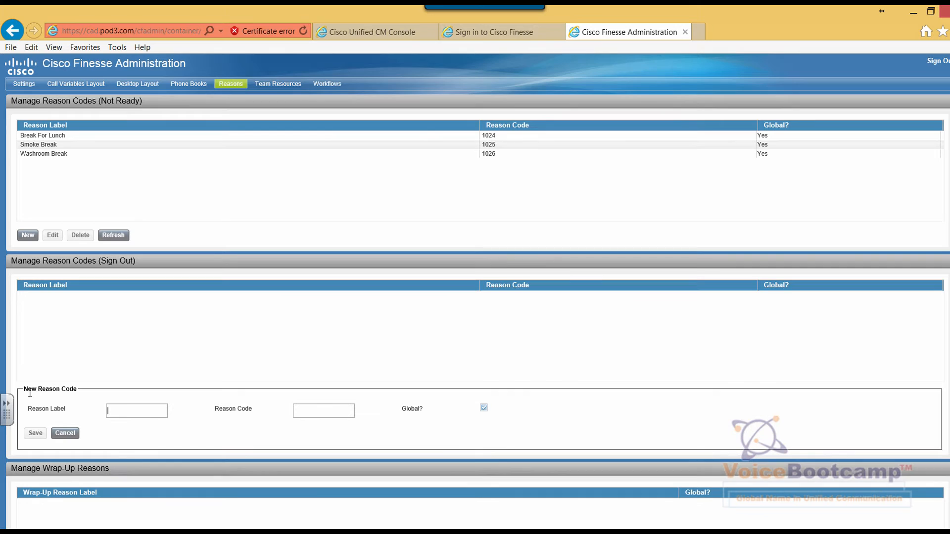
pyautogui.write('End of Shift')
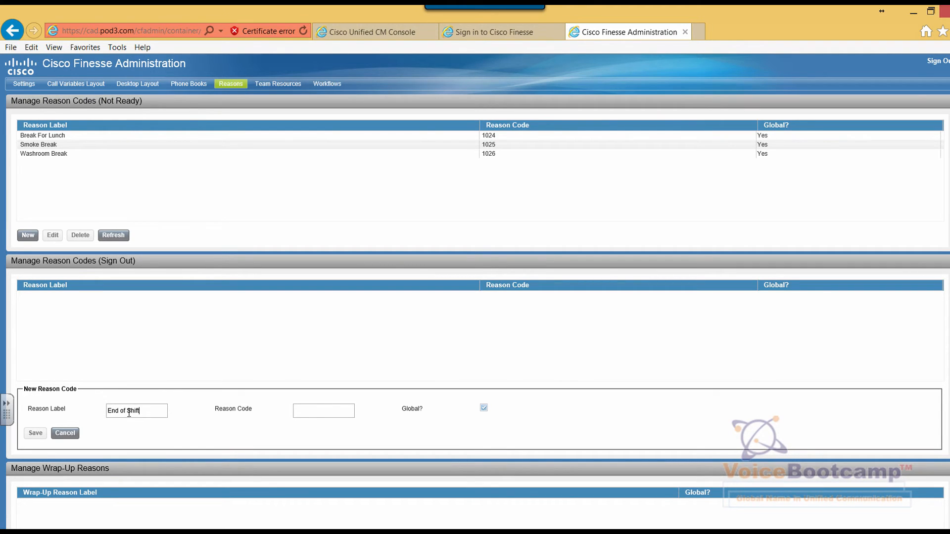
pyautogui.write('1')
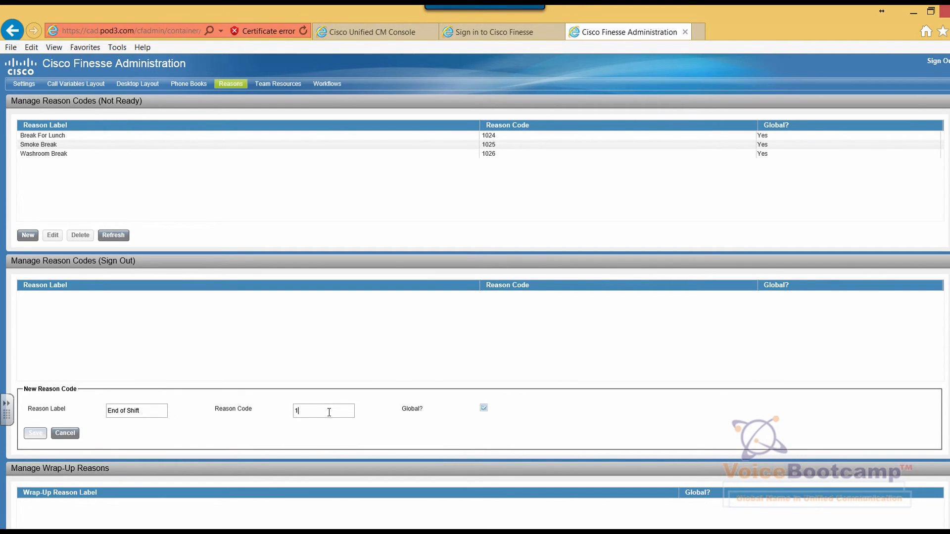
pyautogui.write('028')
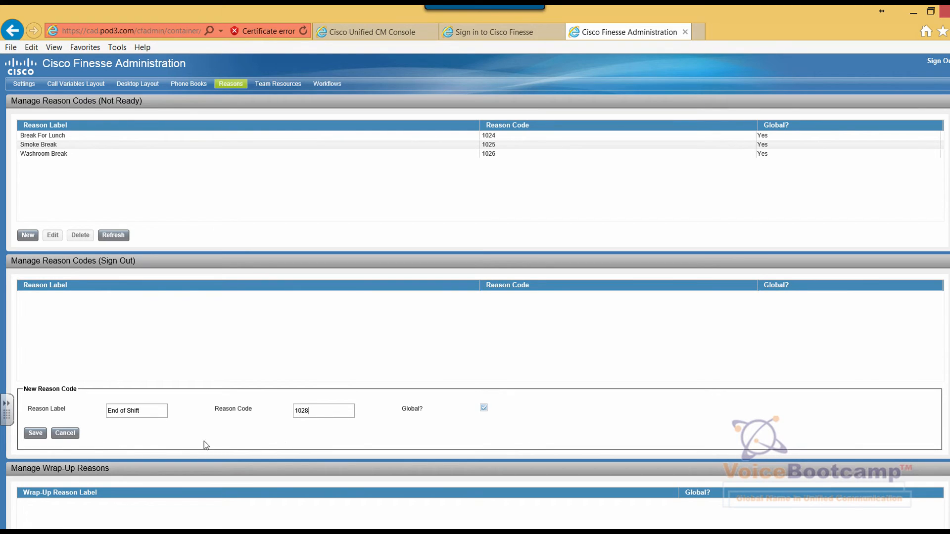
pyautogui.click(64, 432)
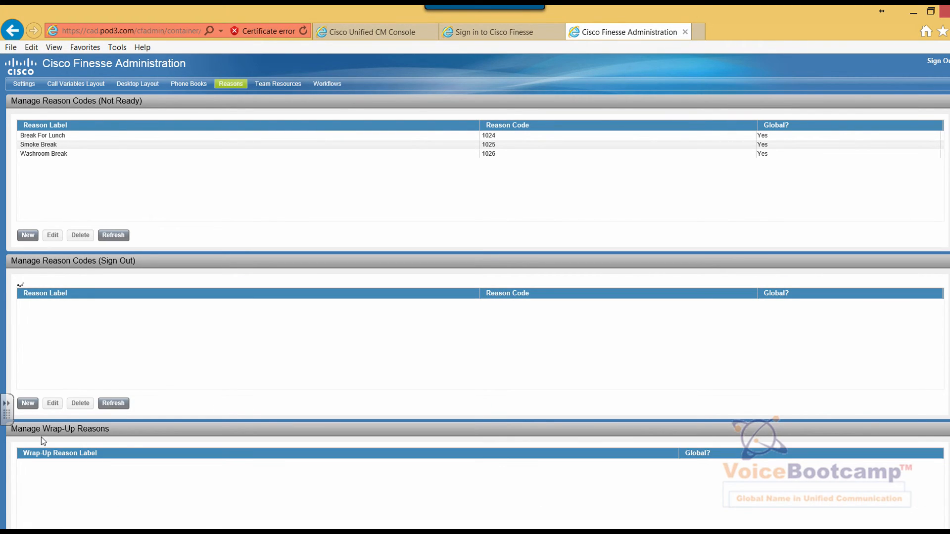
# Start another new Sign Out reason code, typing the label 'Emergency' / 'Family E…'.
pyautogui.click(27, 403)
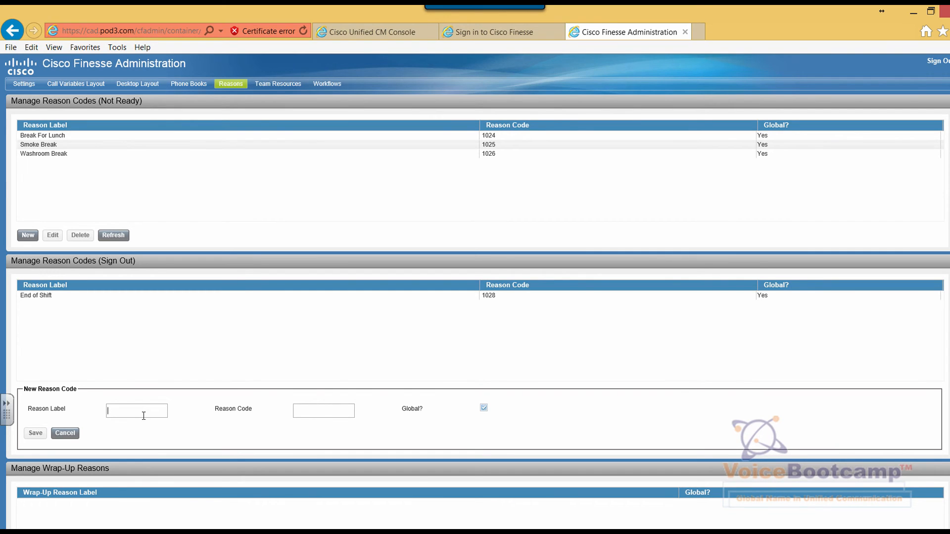
pyautogui.write('Emergency')
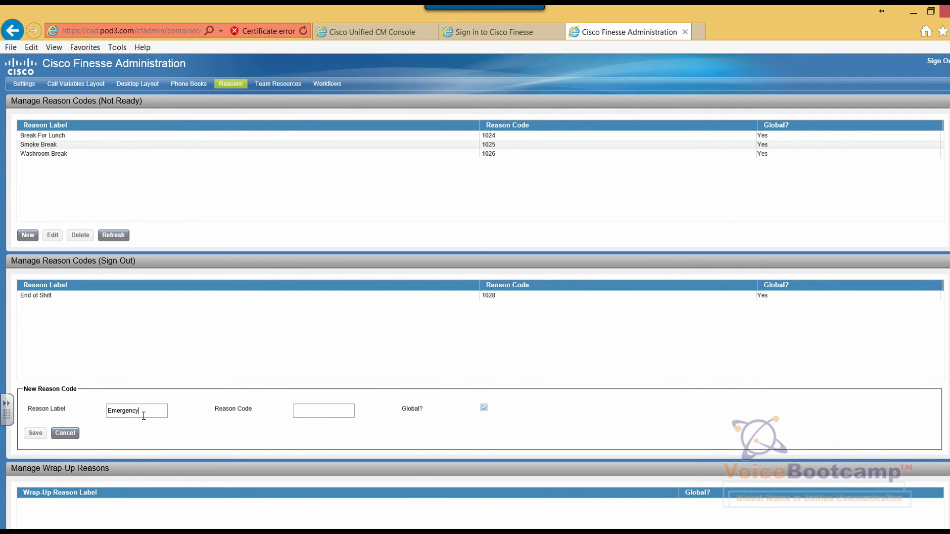
pyautogui.write('Family E')
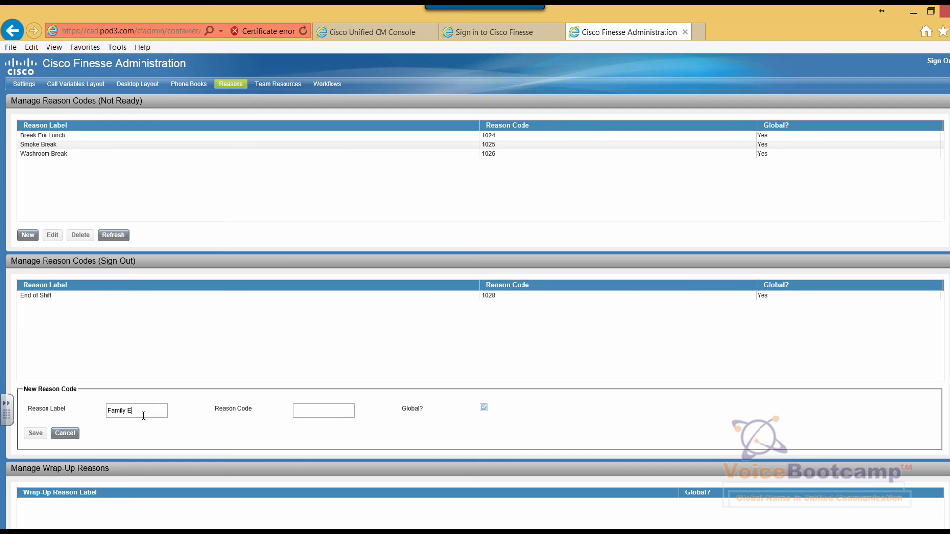